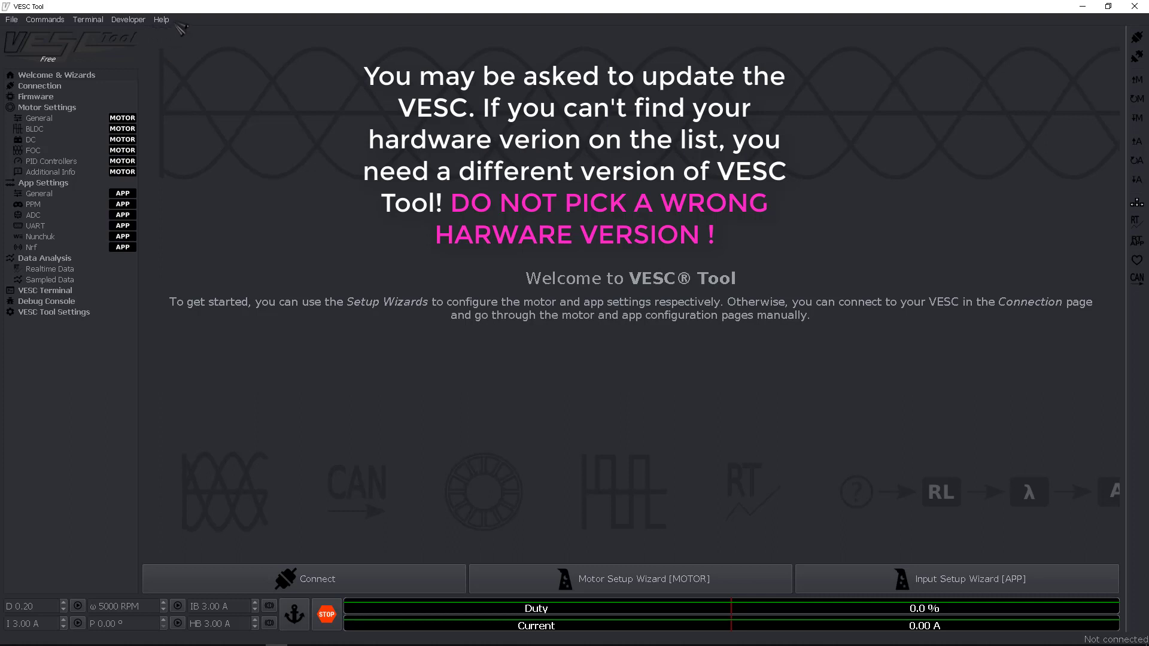
Check the installed VESC Tool version in the About box
{"action": "left_click", "coordinate": [162, 19]}
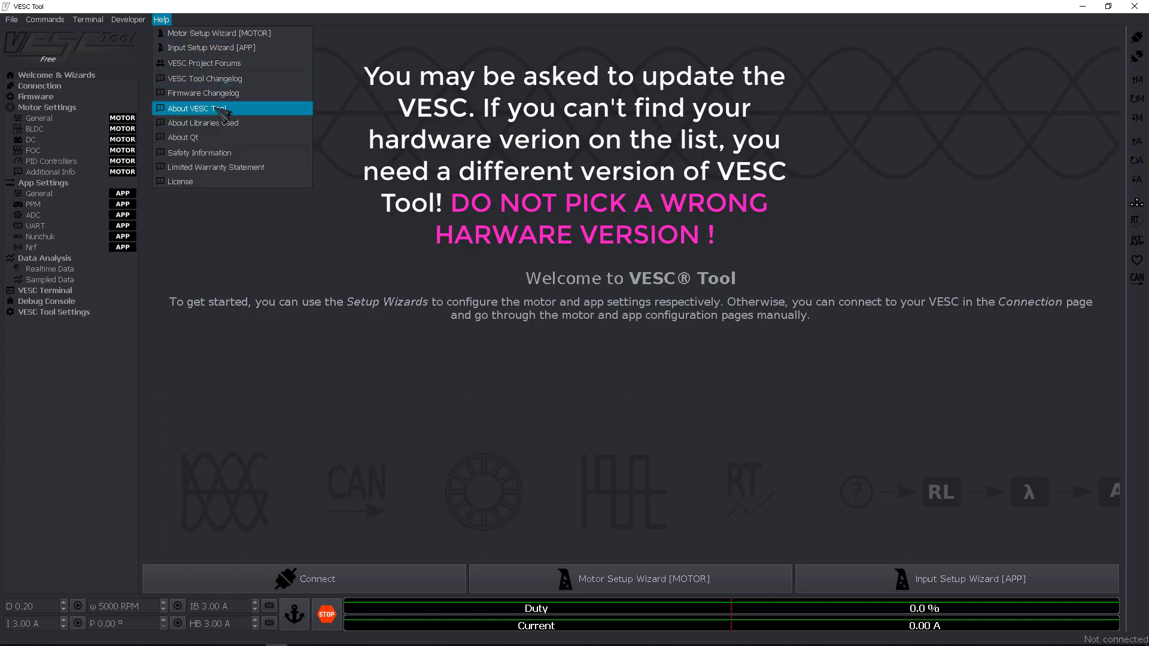
{"action": "left_click", "coordinate": [198, 109]}
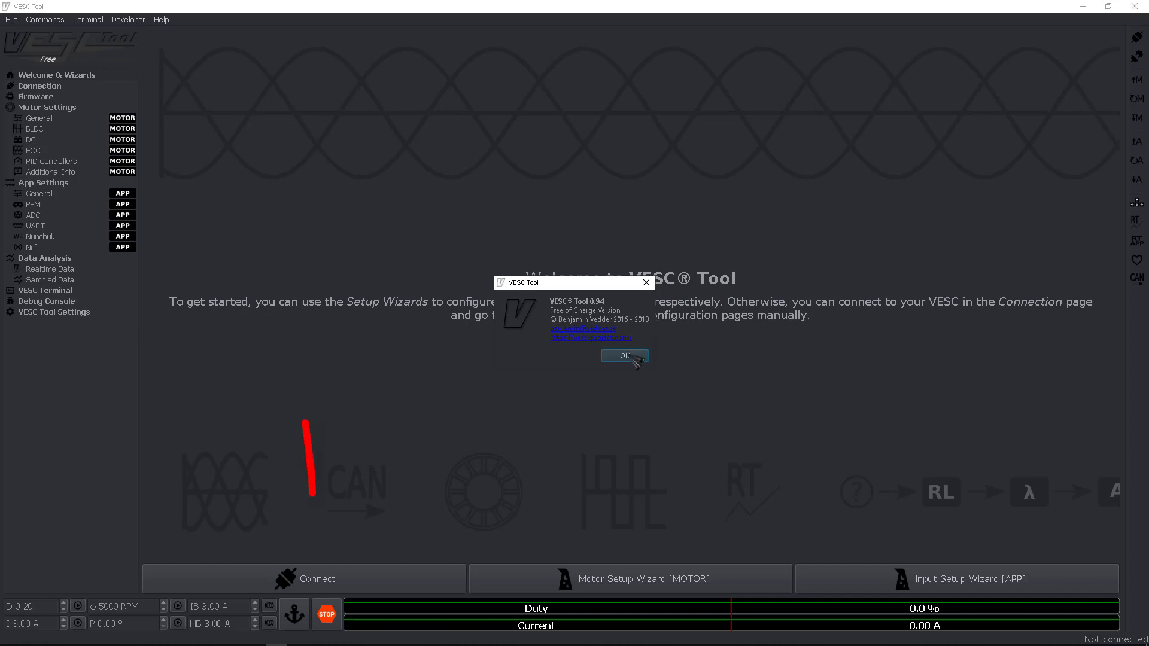
{"action": "left_click", "coordinate": [622, 356]}
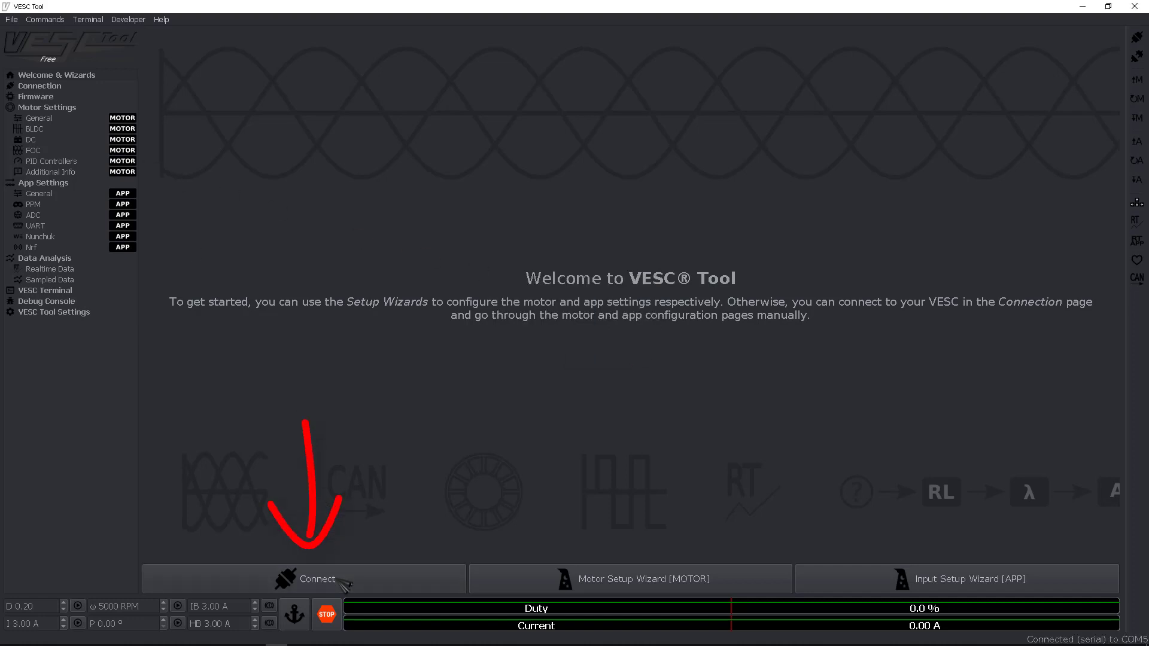
Connect to the VESC over serial and verify firmware 3.38, hardware 410 on the Firmware page
{"action": "left_click", "coordinate": [303, 580]}
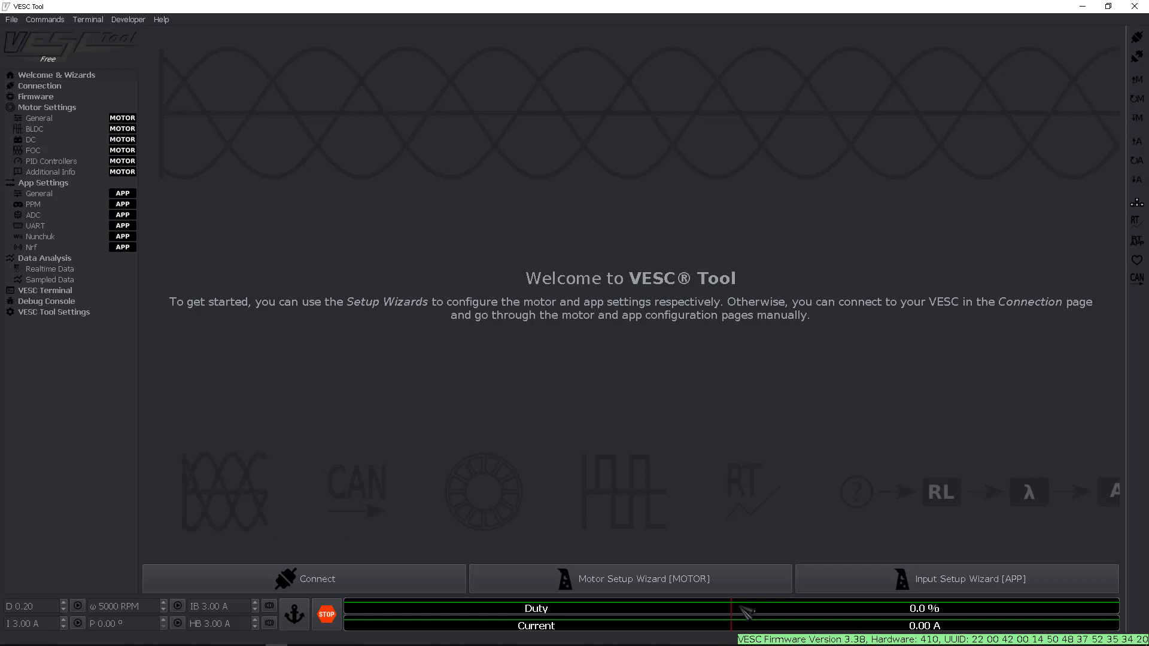
{"action": "left_click", "coordinate": [35, 95]}
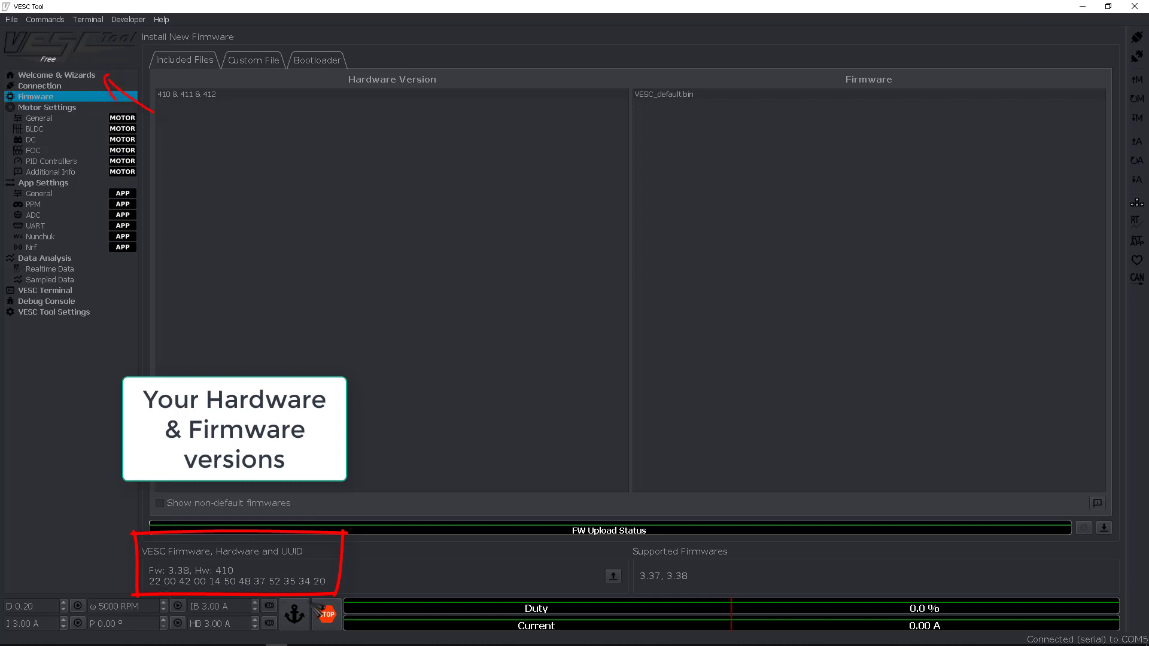
{"action": "left_click", "coordinate": [56, 74]}
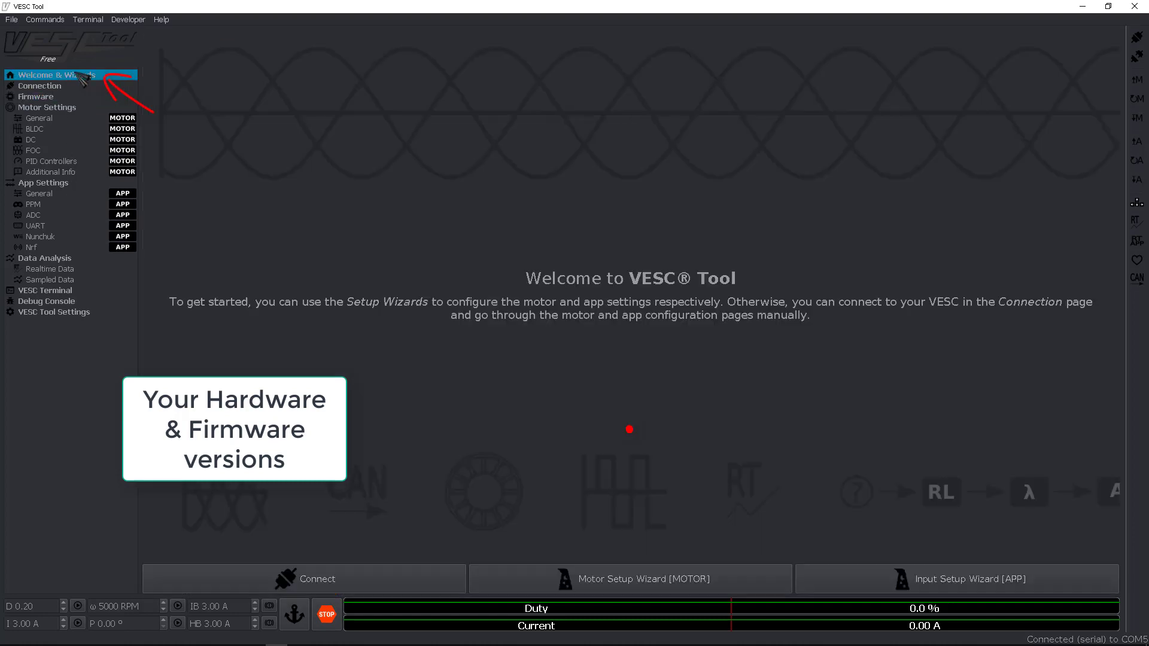
Start the Motor Setup Wizard and load the default configuration from the VESC
{"action": "left_click", "coordinate": [642, 579]}
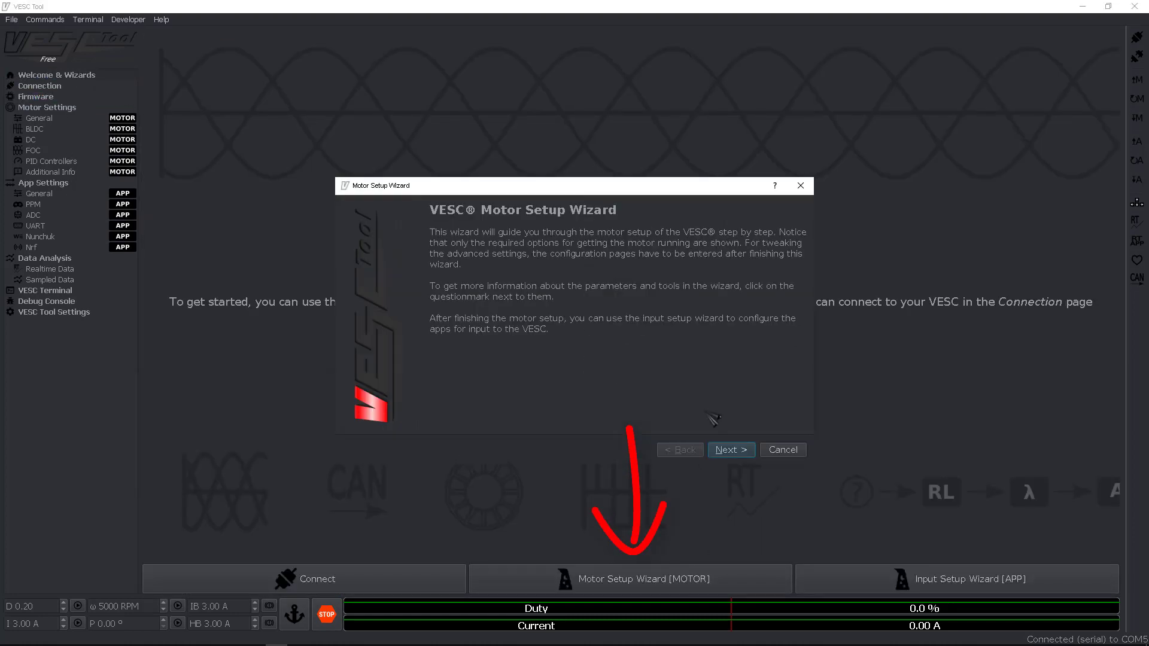
{"action": "left_click", "coordinate": [730, 449]}
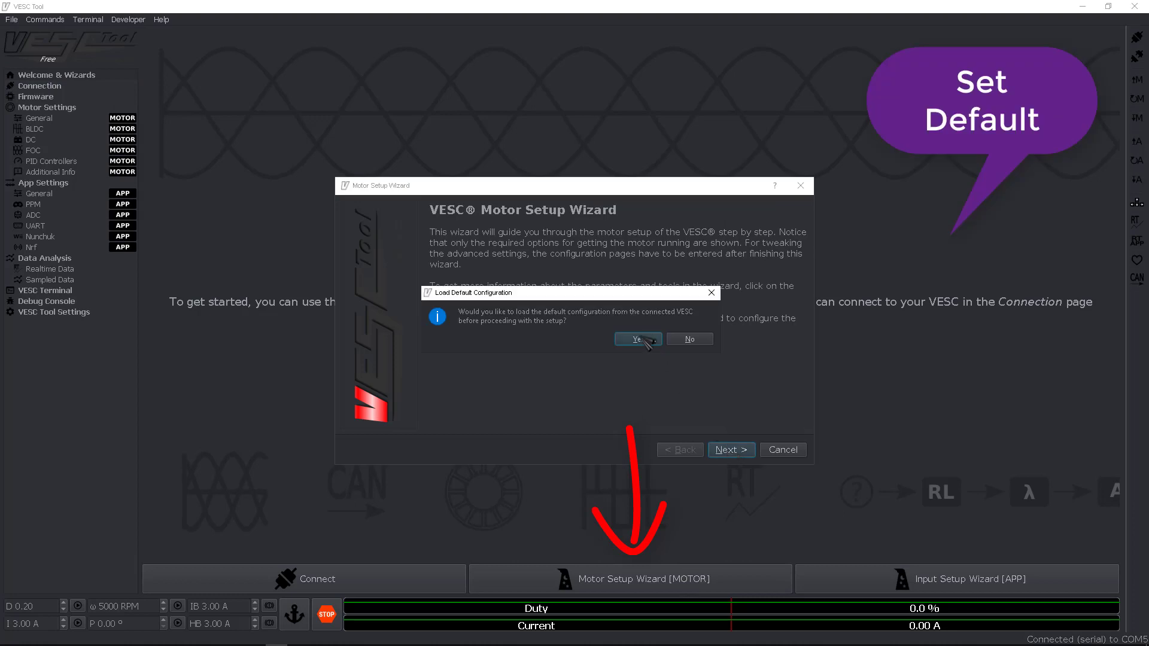
{"action": "left_click", "coordinate": [636, 339]}
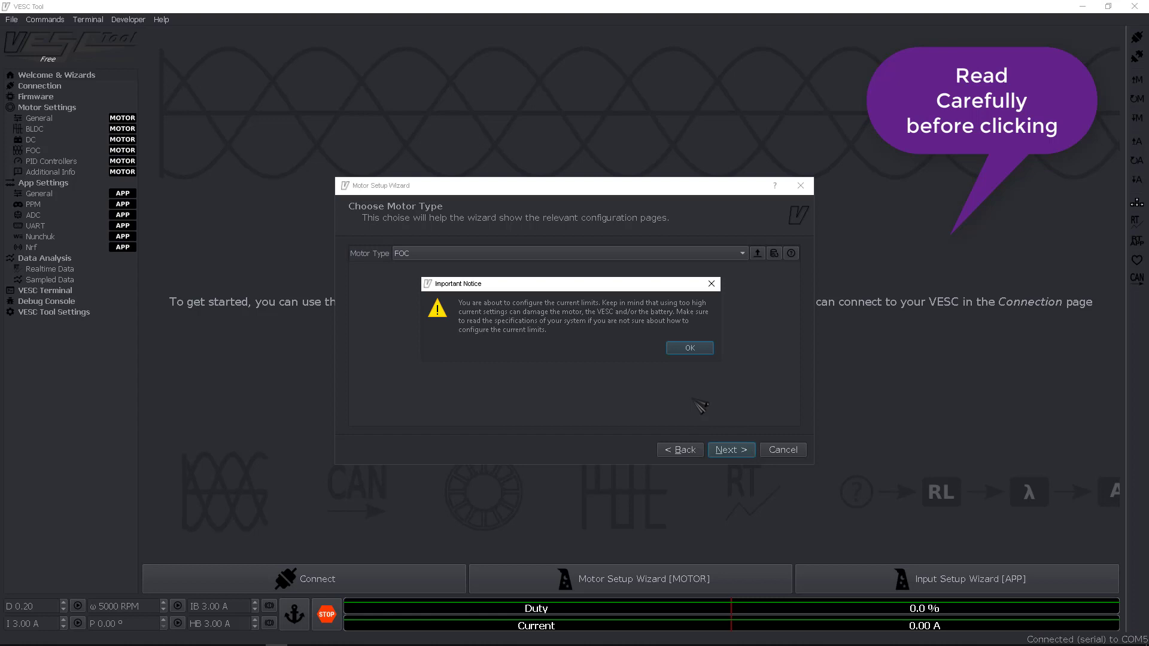
{"action": "left_click", "coordinate": [686, 347]}
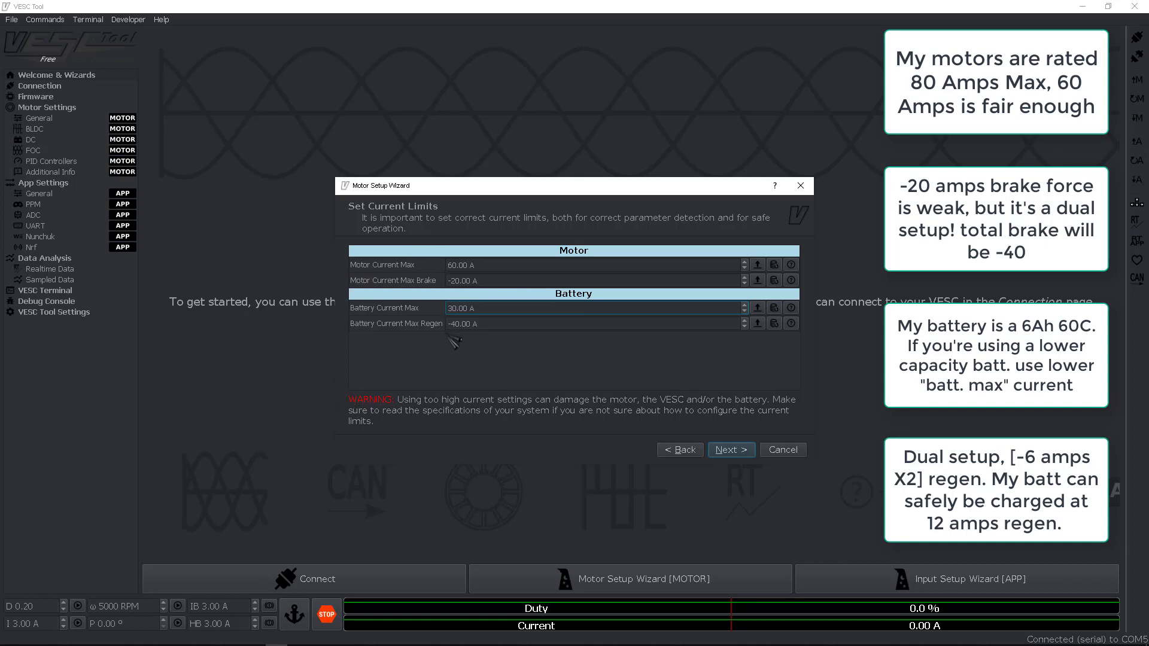
{"action": "mouse_move", "coordinate": [442, 334]}
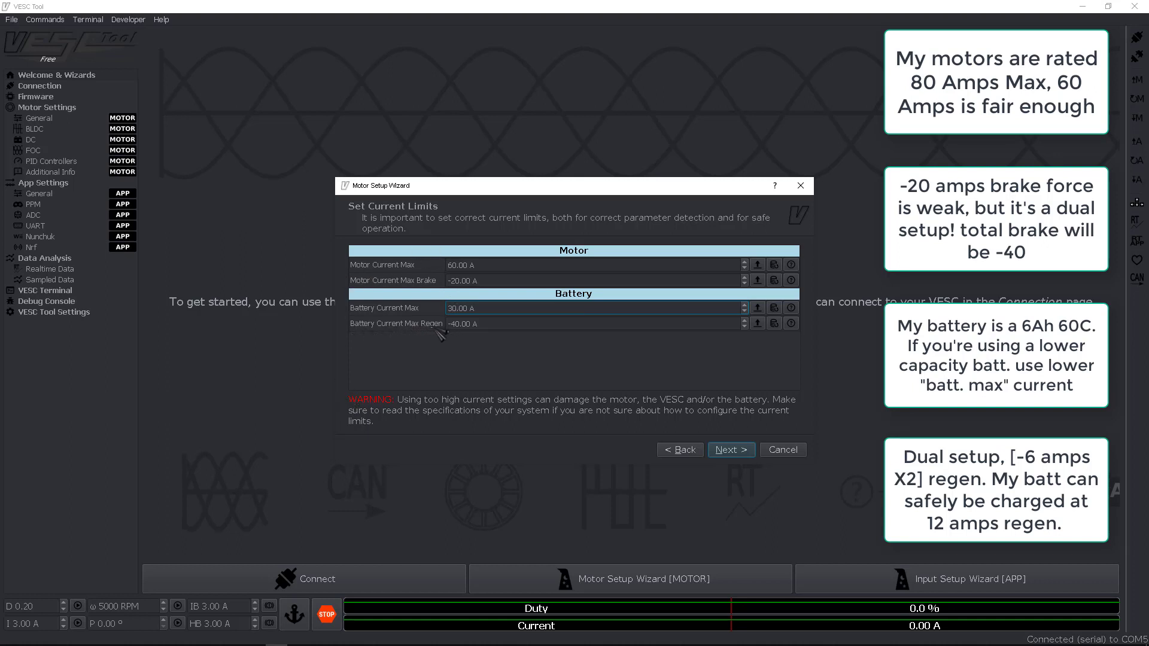
Set FOC limits 60/-20 A motor and 30/-6 A battery, with no soft battery cutoff
{"action": "left_click", "coordinate": [594, 323]}
{"action": "type", "text": "6"}
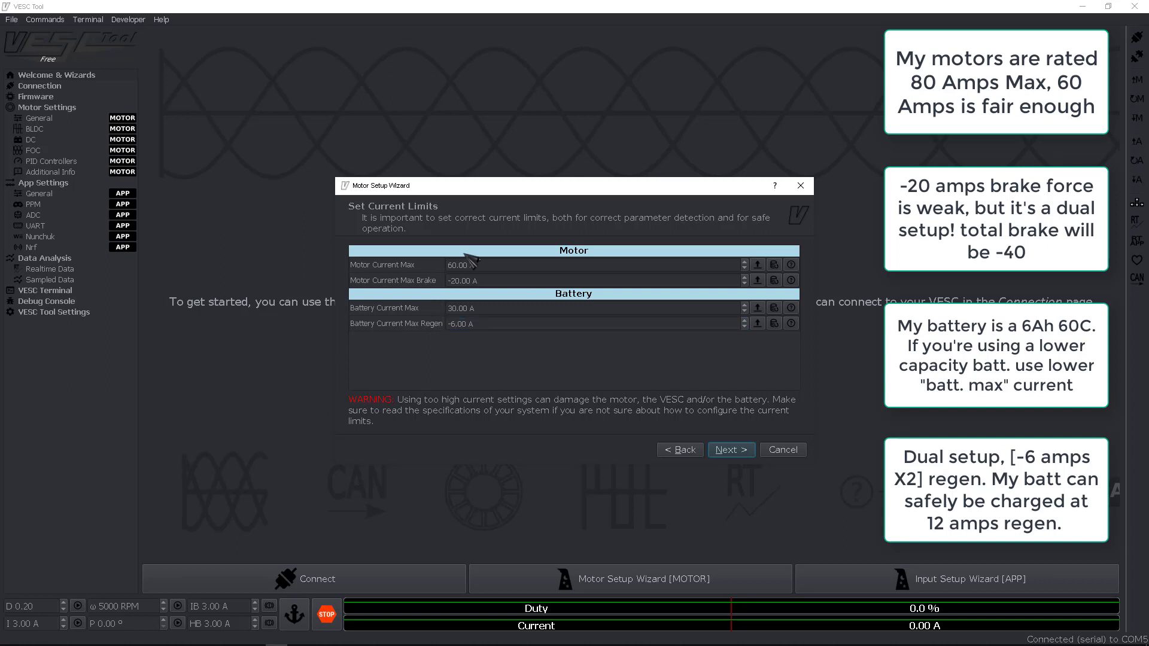
{"action": "mouse_move", "coordinate": [476, 369]}
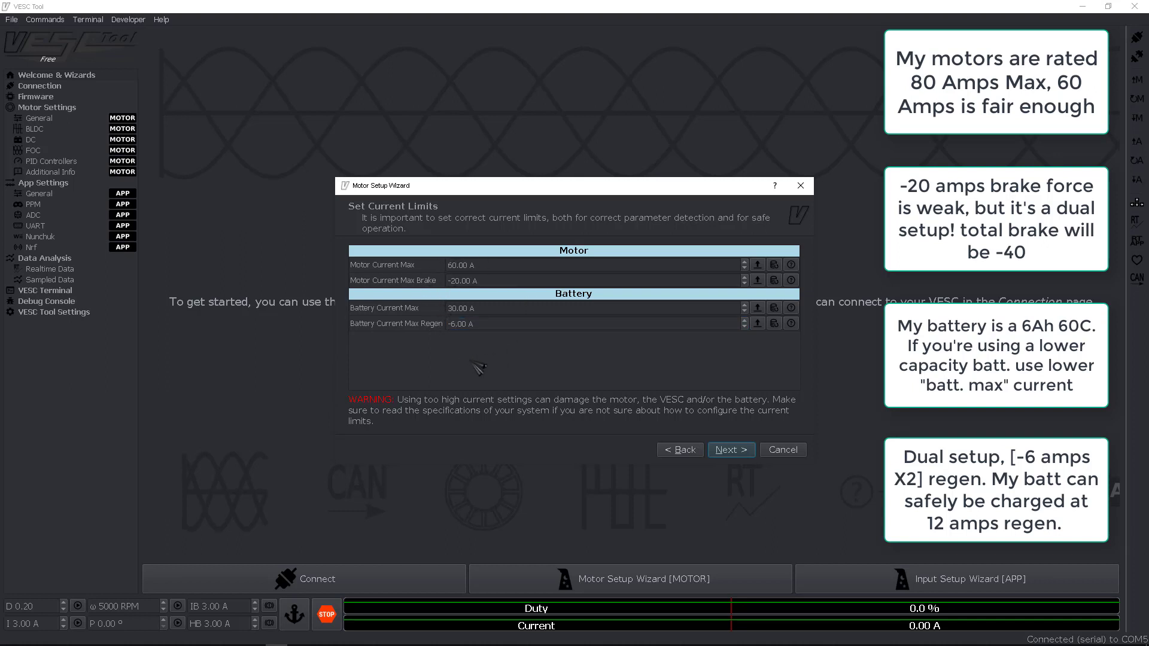
{"action": "mouse_move", "coordinate": [663, 396]}
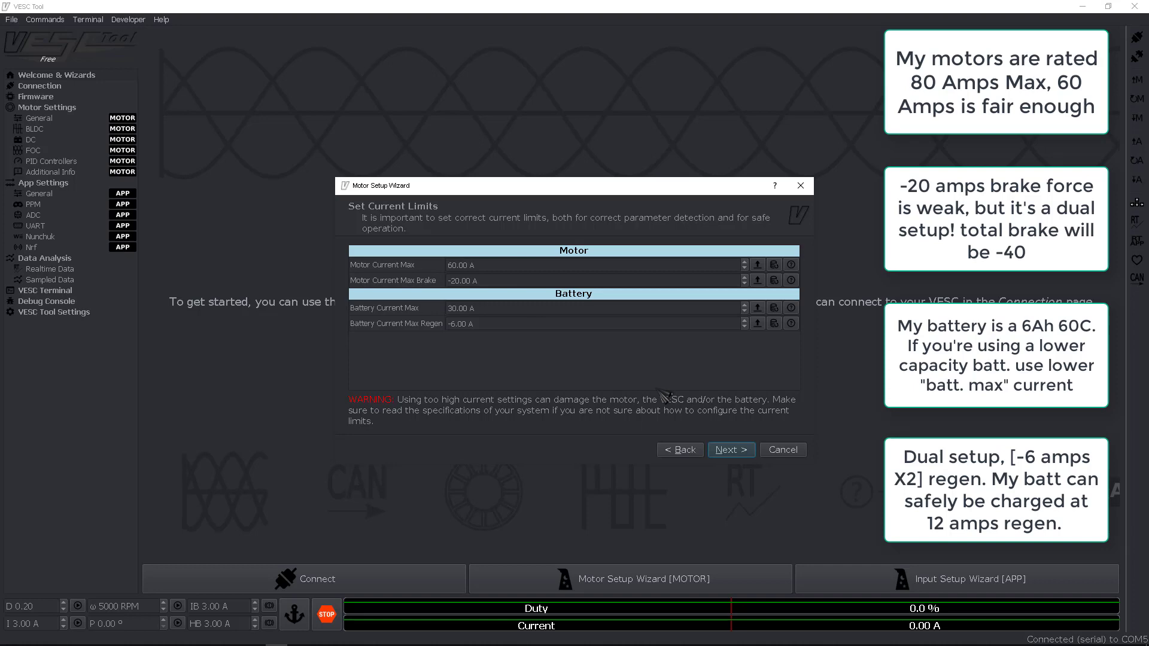
{"action": "left_click", "coordinate": [730, 448]}
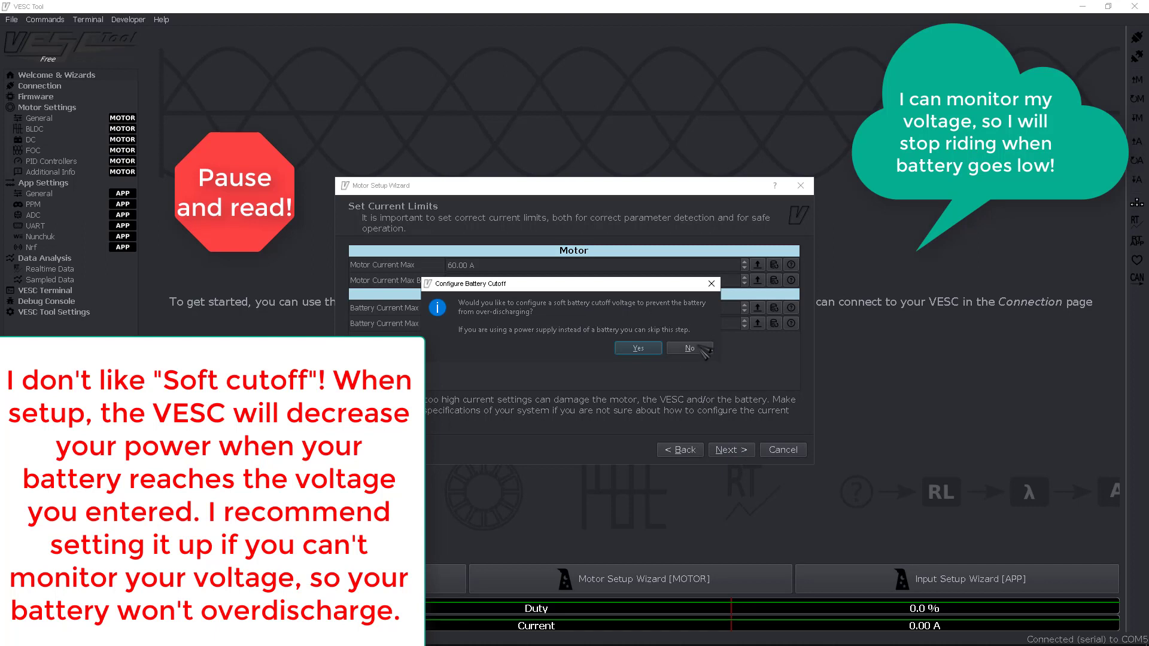
{"action": "left_click", "coordinate": [688, 348]}
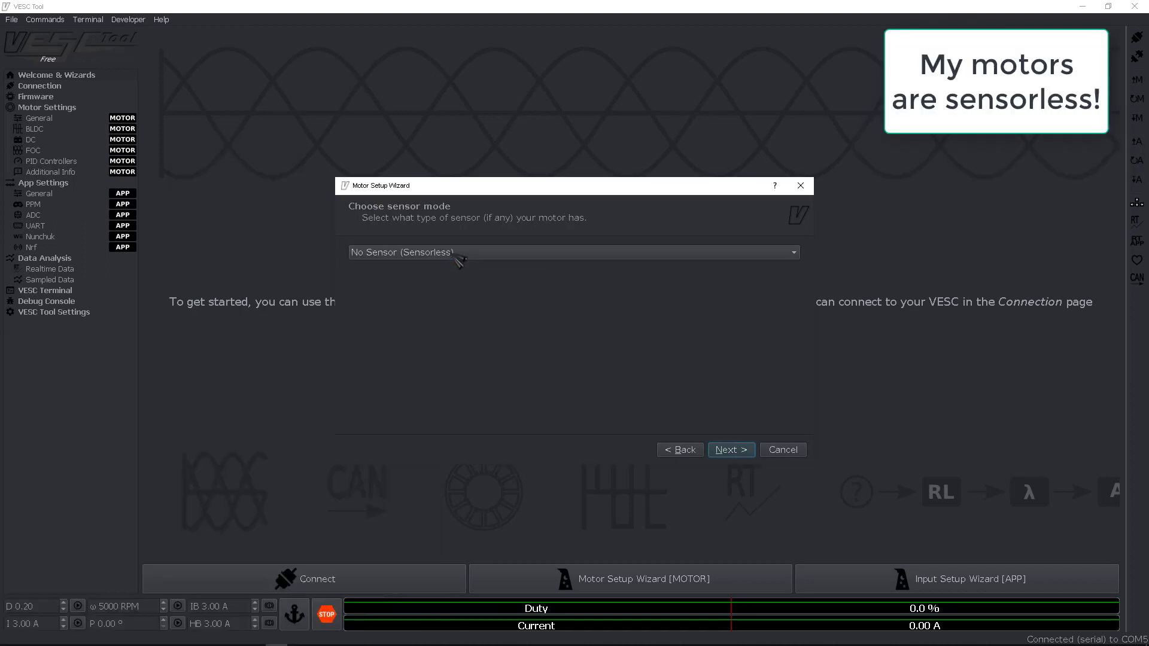
Confirm sensorless mode and measure the motor resistance and inductance
{"action": "left_click", "coordinate": [730, 449]}
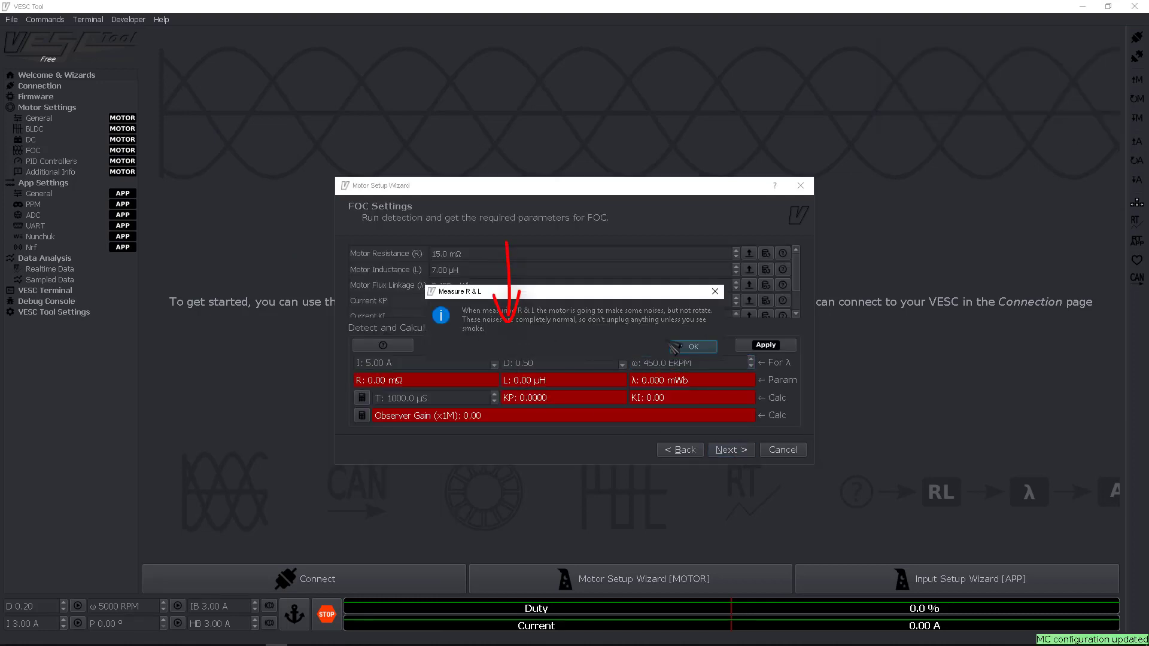
{"action": "left_click", "coordinate": [691, 346]}
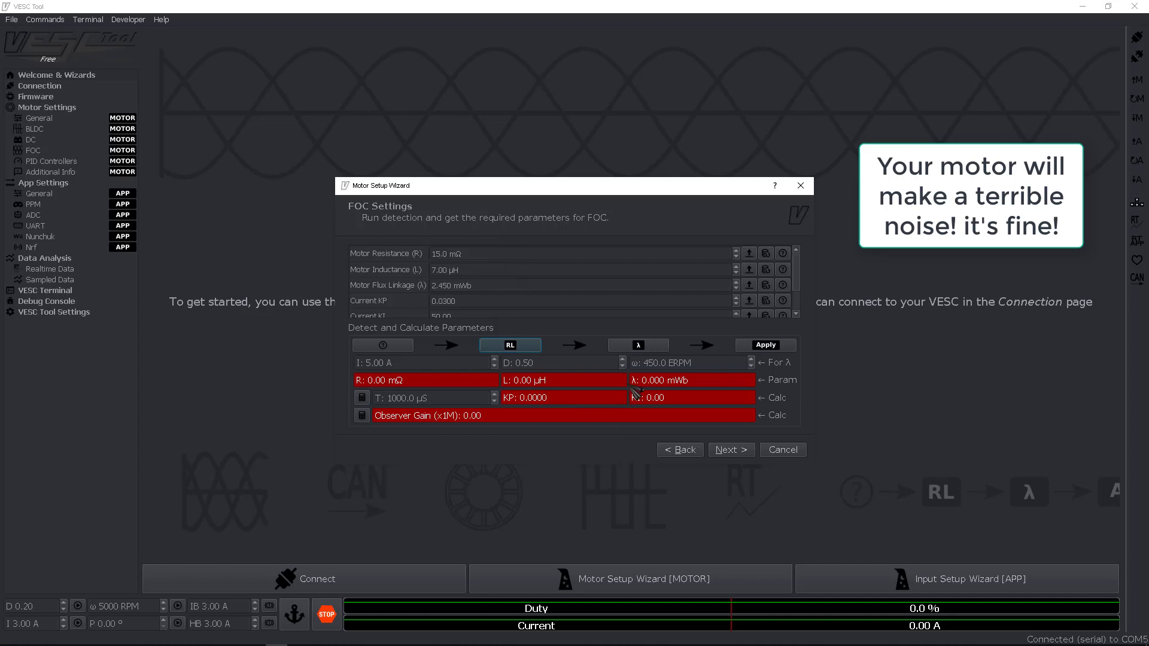
{"action": "mouse_move", "coordinate": [652, 393]}
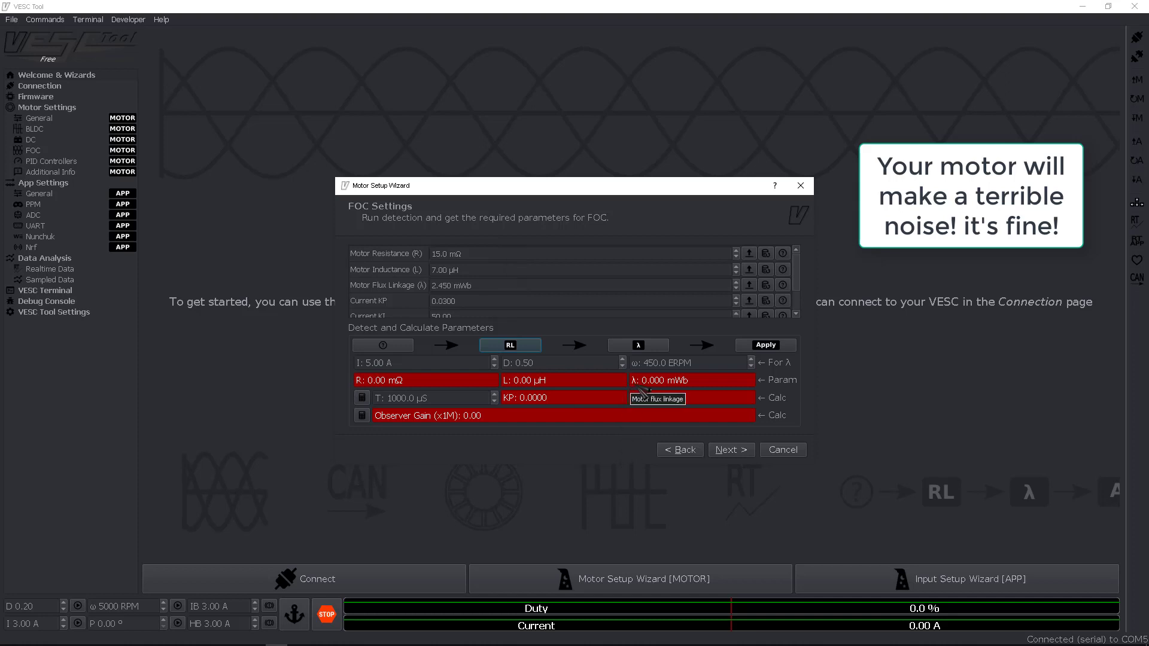
{"action": "left_click", "coordinate": [510, 344]}
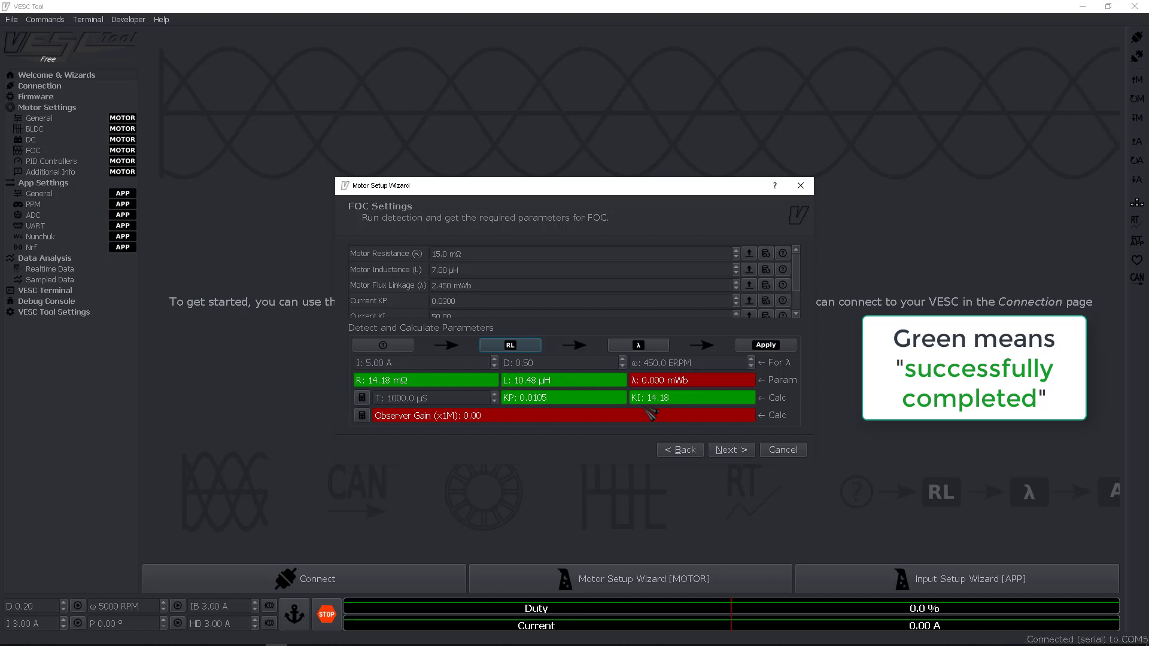
Measure flux linkage with motor spin-up, apply the detected FOC parameters, and reach the conclusion
{"action": "left_click", "coordinate": [634, 344]}
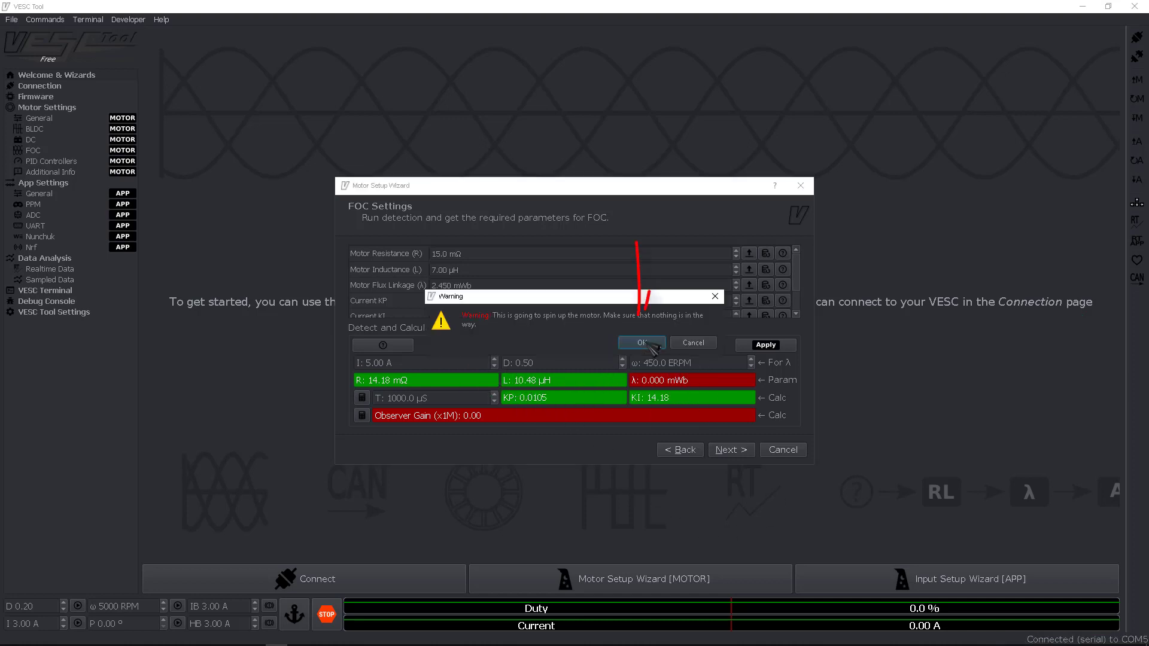
{"action": "left_click", "coordinate": [639, 342]}
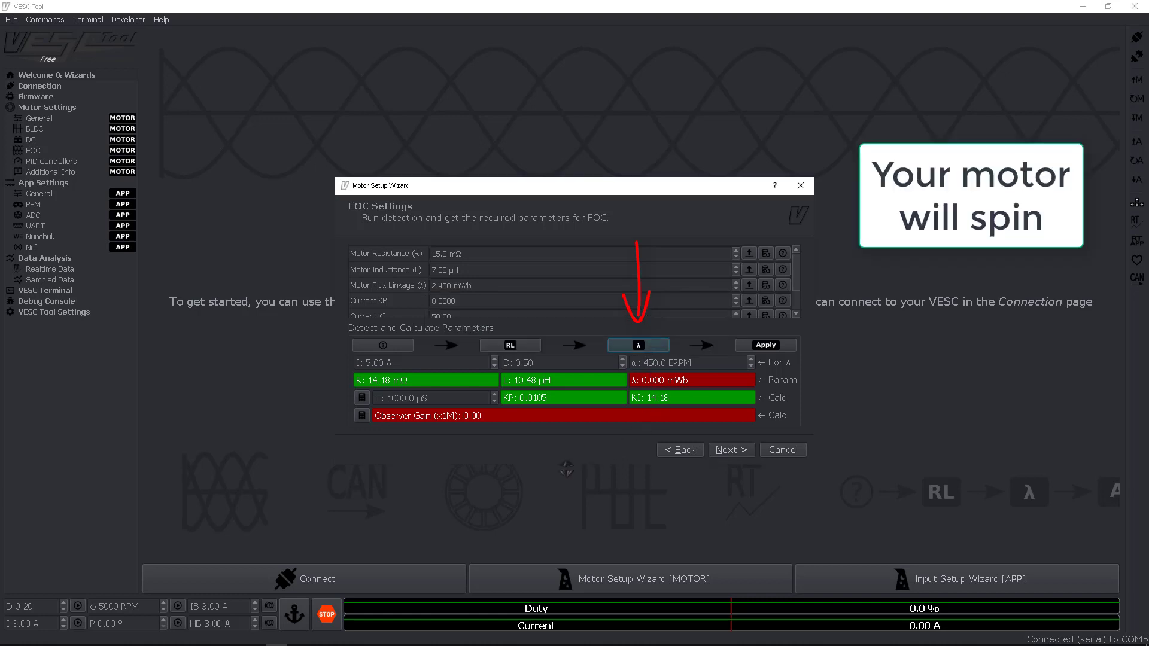
{"action": "mouse_move", "coordinate": [599, 460]}
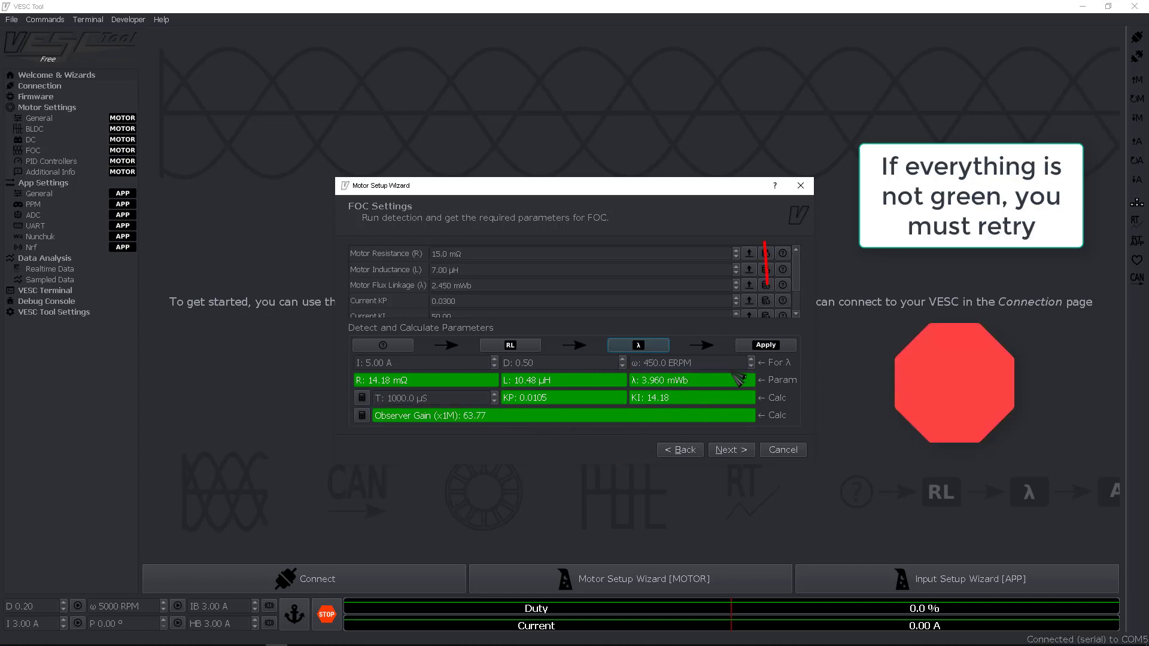
{"action": "left_click", "coordinate": [765, 345]}
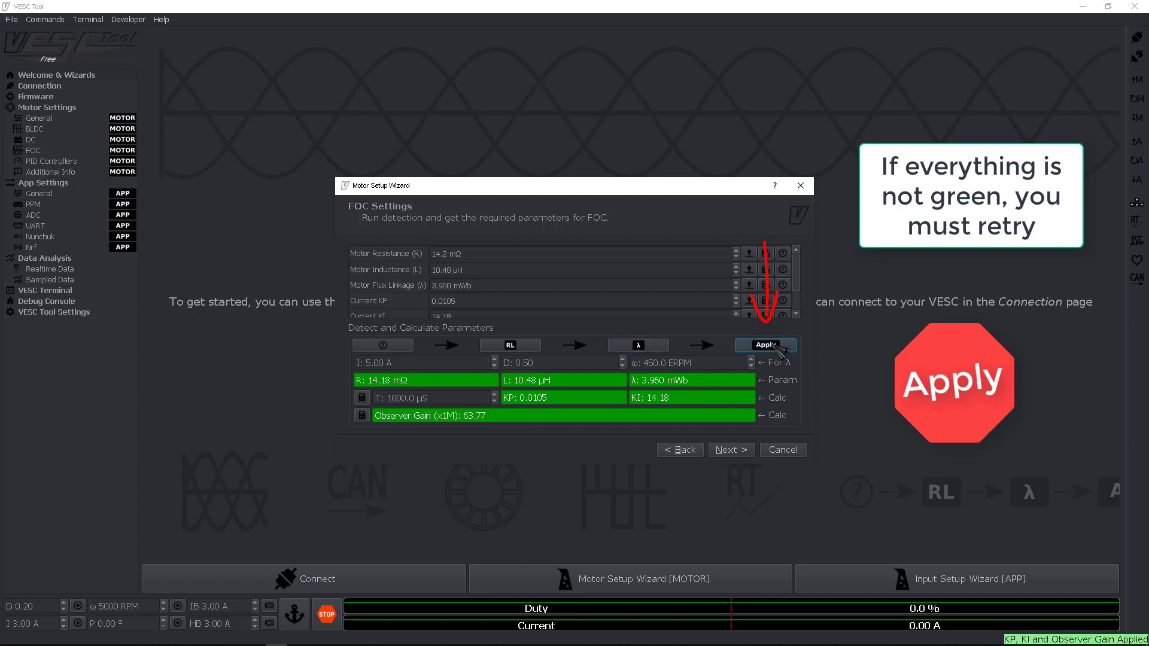
{"action": "left_click", "coordinate": [730, 448]}
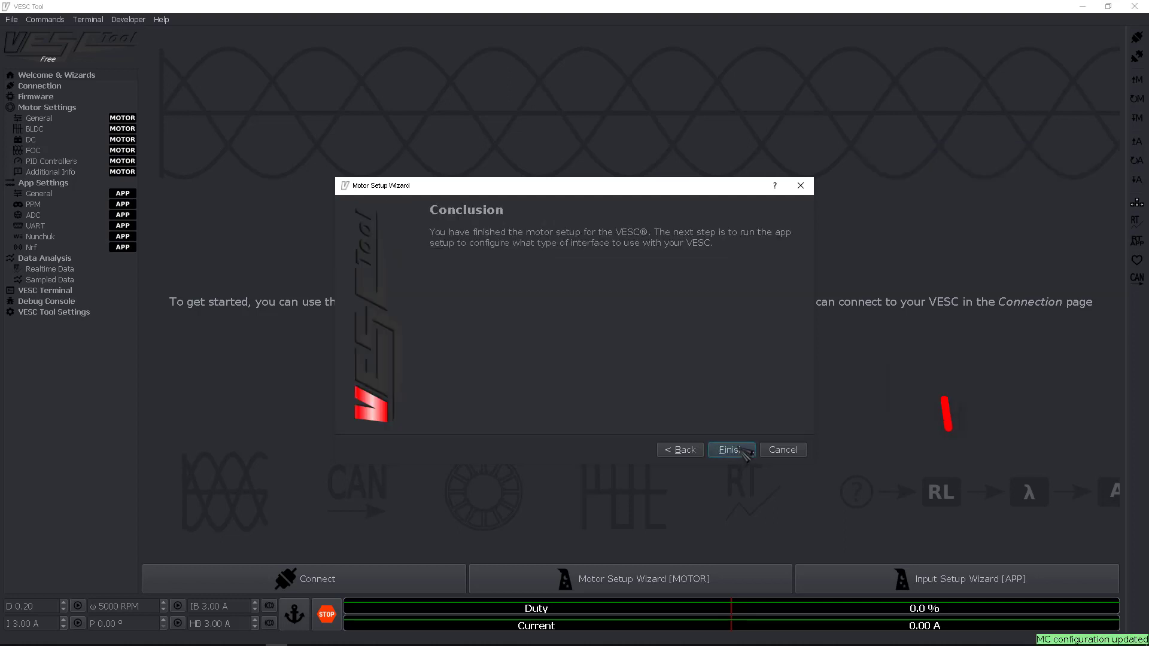
Finish the motor wizard and start the Input Setup Wizard with defaults and PPM input
{"action": "left_click", "coordinate": [730, 449]}
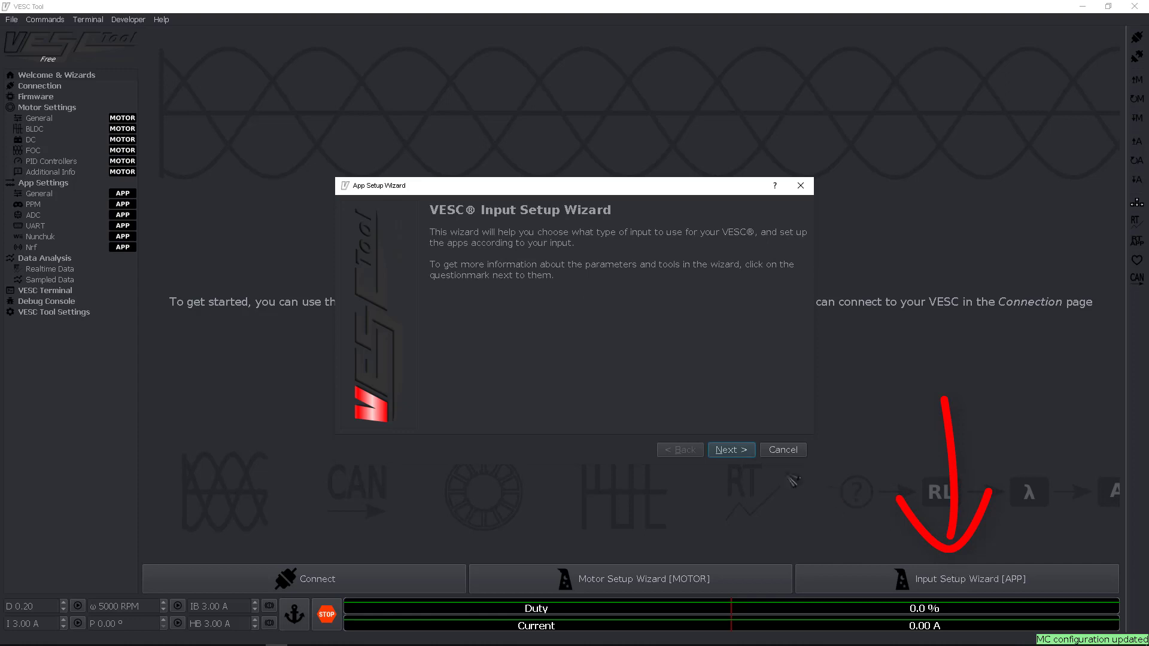
{"action": "left_click", "coordinate": [729, 449]}
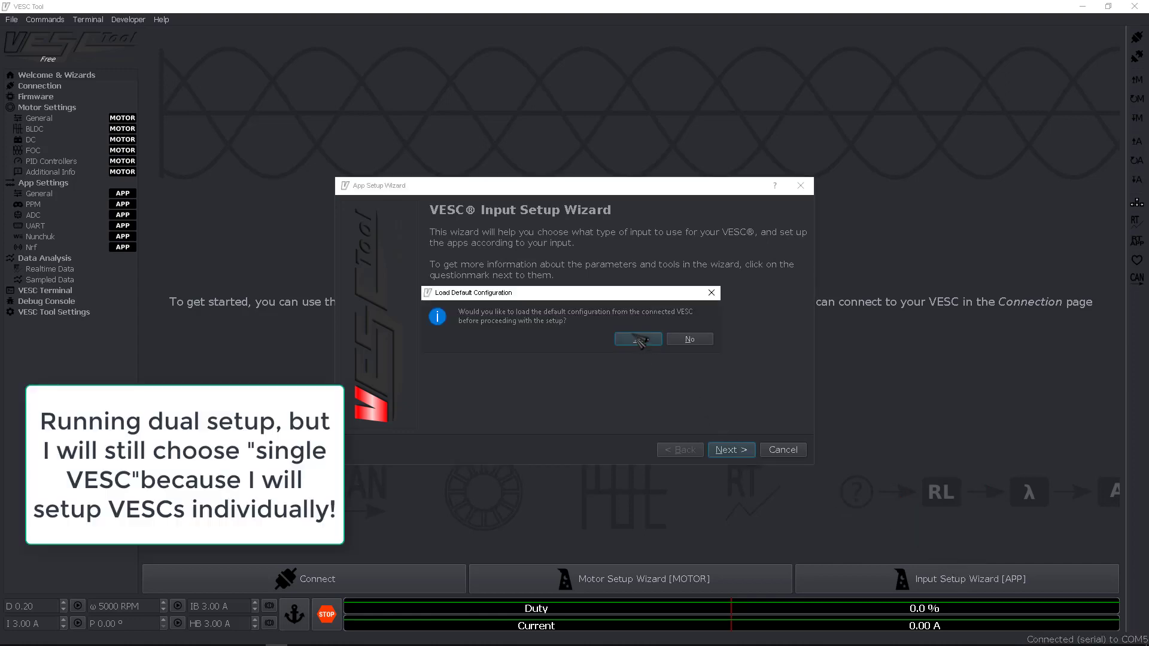
{"action": "left_click", "coordinate": [638, 338]}
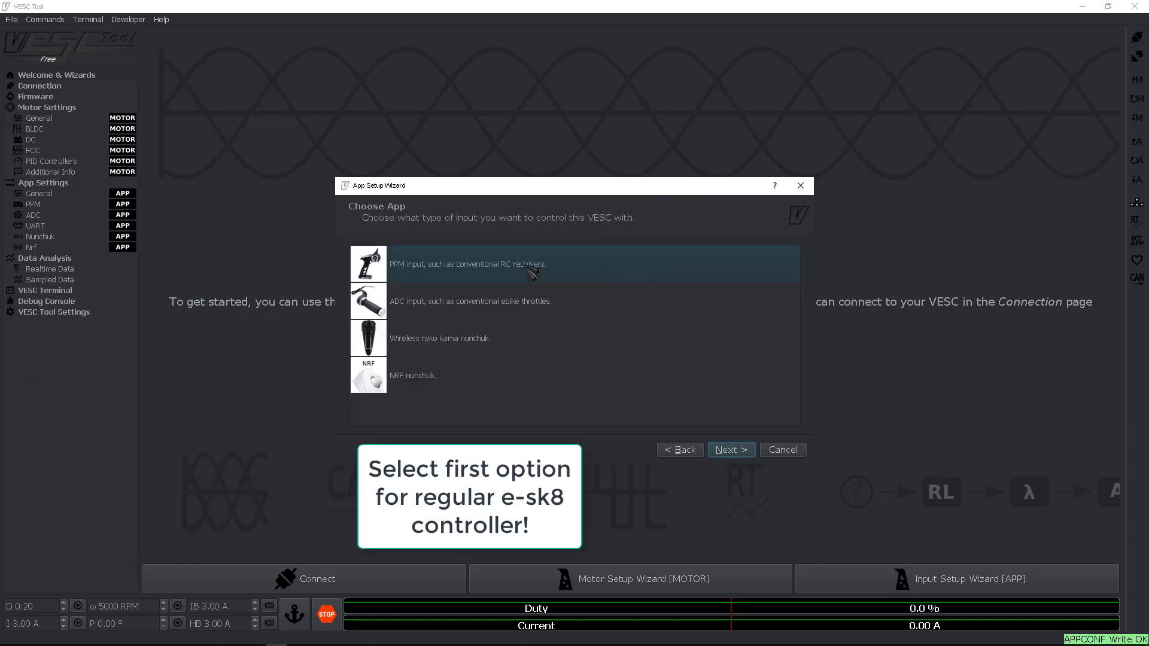
{"action": "left_click", "coordinate": [730, 449]}
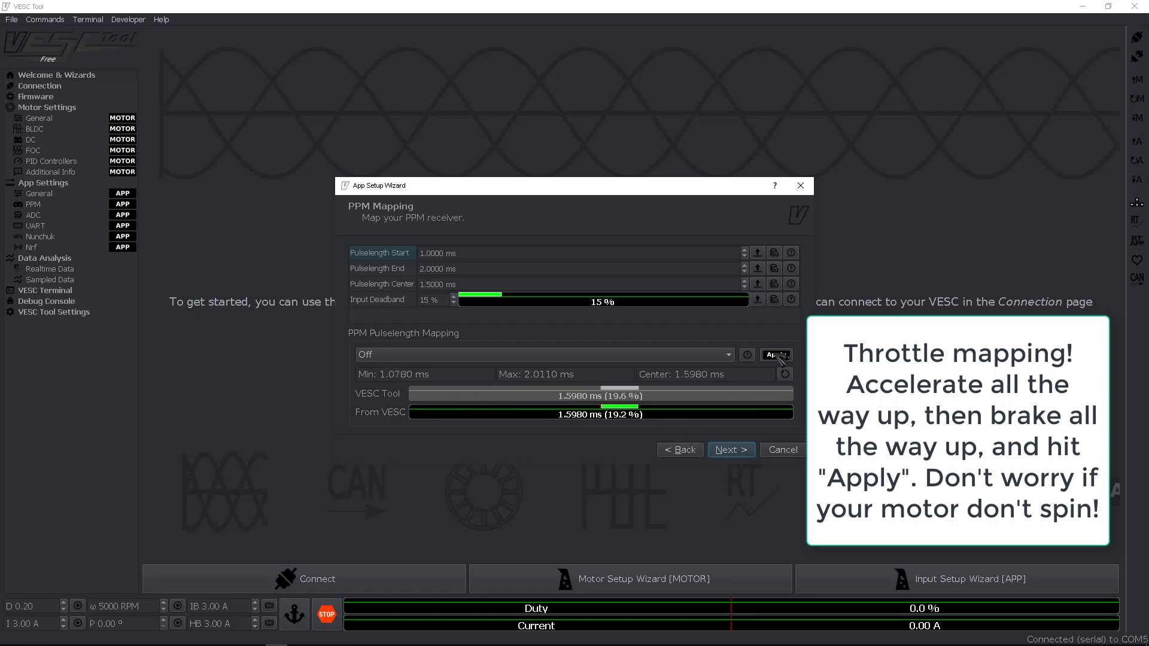
Apply the measured throttle pulse range of about 1.078–2.011 ms
{"action": "left_click", "coordinate": [775, 354]}
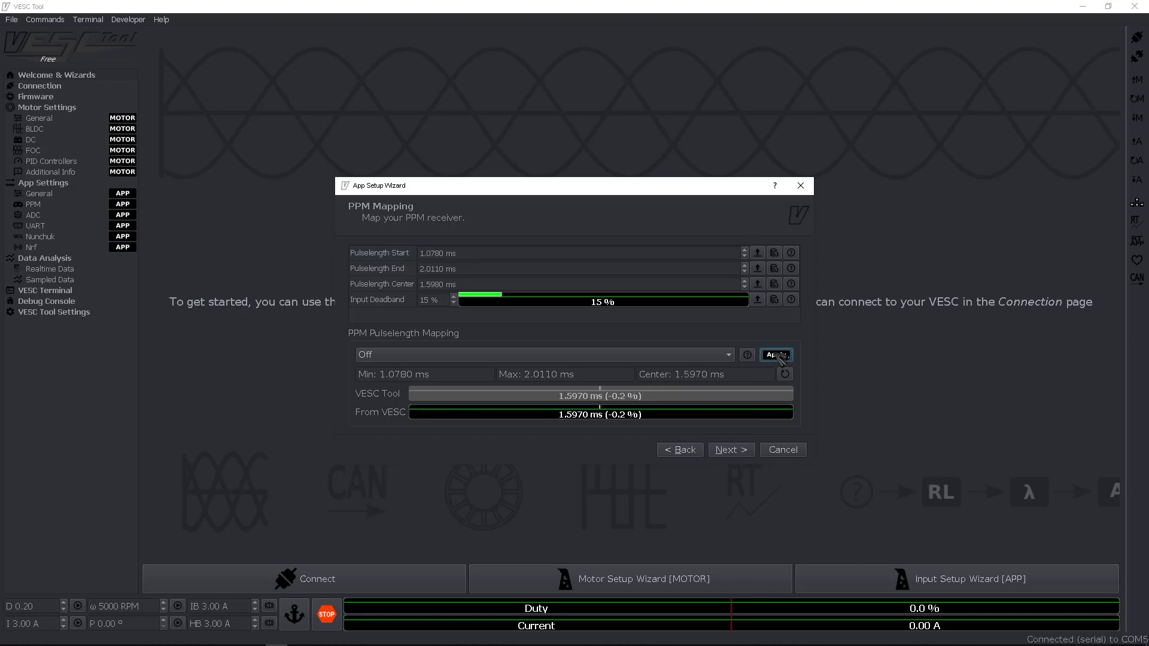
{"action": "left_click", "coordinate": [775, 355]}
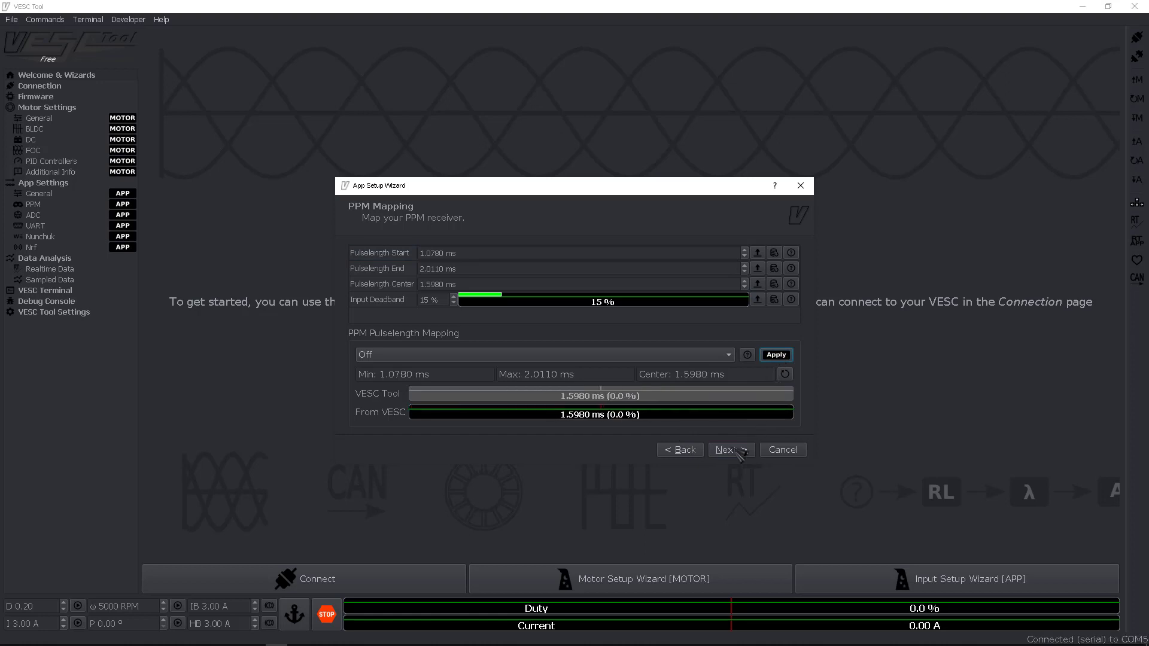
{"action": "left_click", "coordinate": [730, 449]}
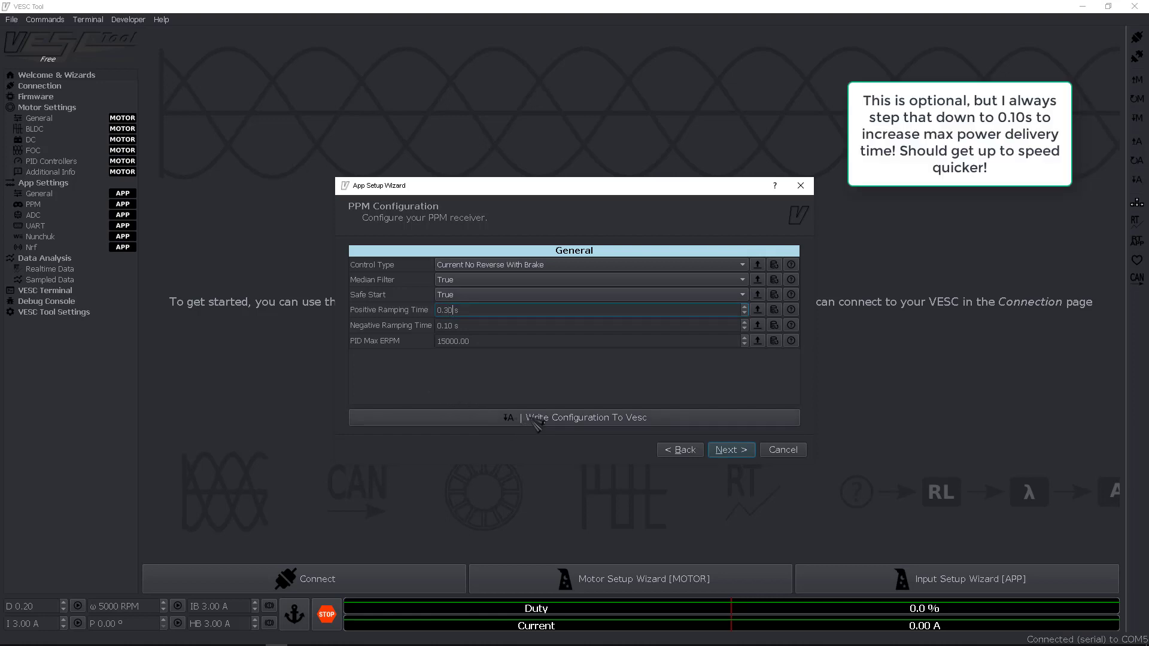
Set PPM positive ramping time to 0.10 s, write the configuration to the VESC, and finish
{"action": "type", "text": "0.1"}
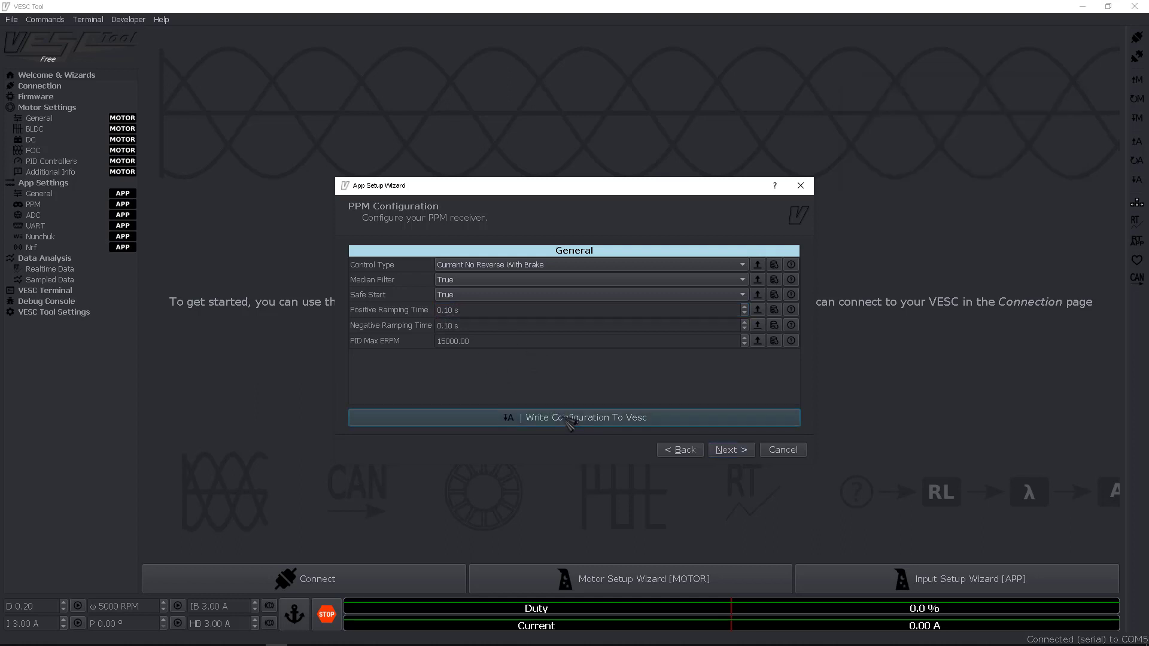
{"action": "left_click", "coordinate": [730, 449]}
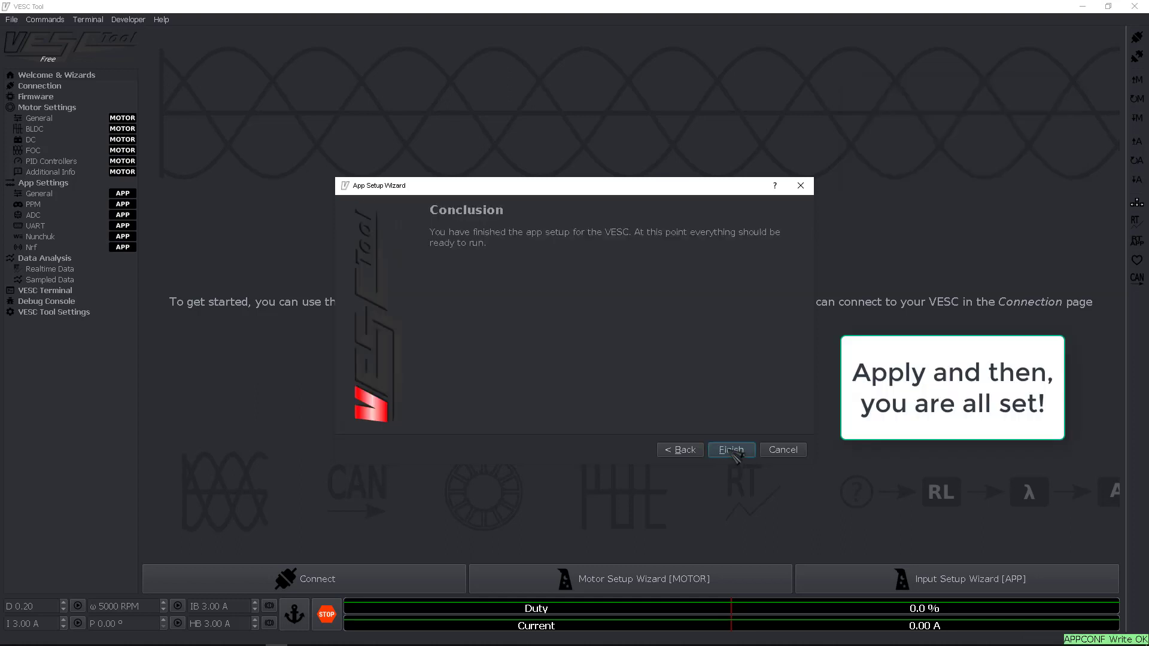
{"action": "left_click", "coordinate": [729, 449]}
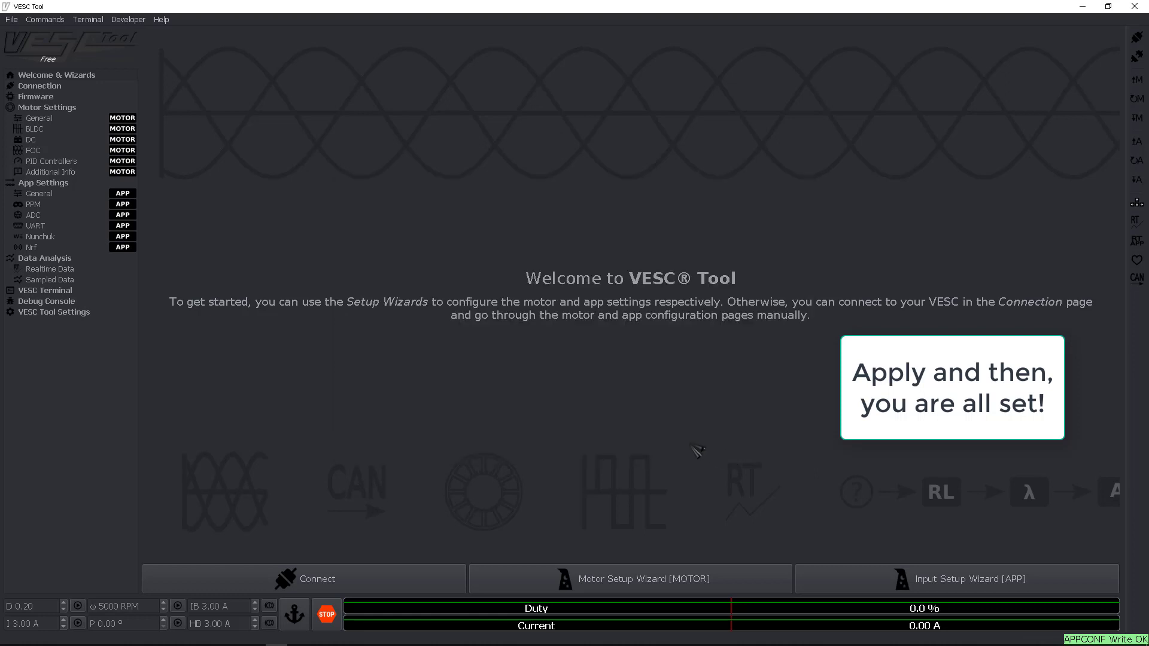